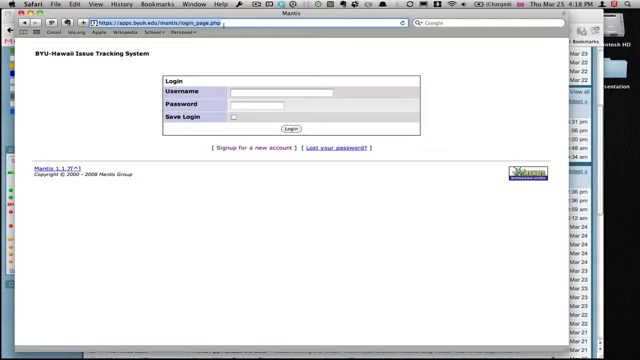
Go to mantis.byuh.edu and enter the username and password on the login page
text(mantis.byuh.edu)
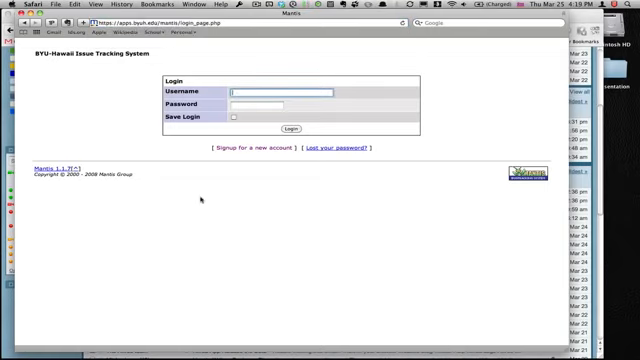
click(280, 92)
text(od59)
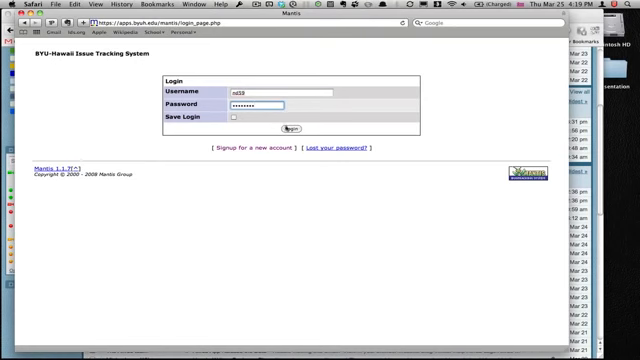
Log in to reach the My View page and switch to the BYUH website project
click(292, 128)
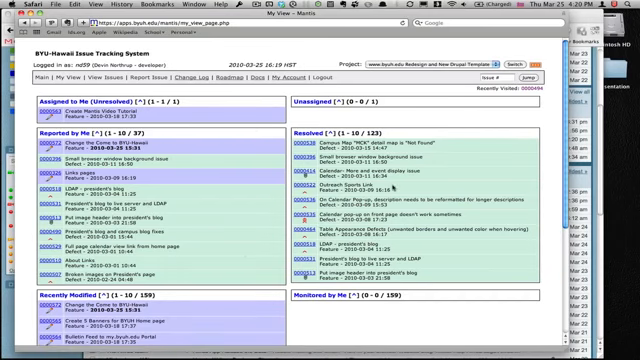
scroll(down, 3)
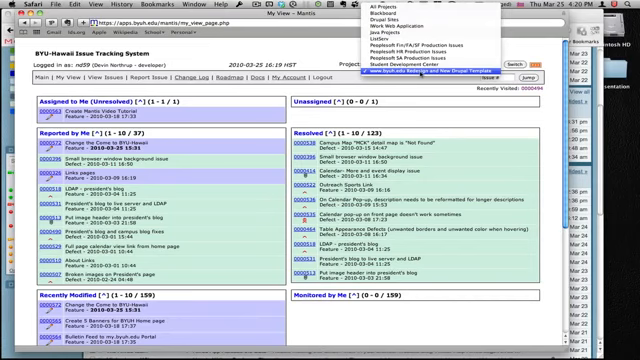
mouse_move(420, 56)
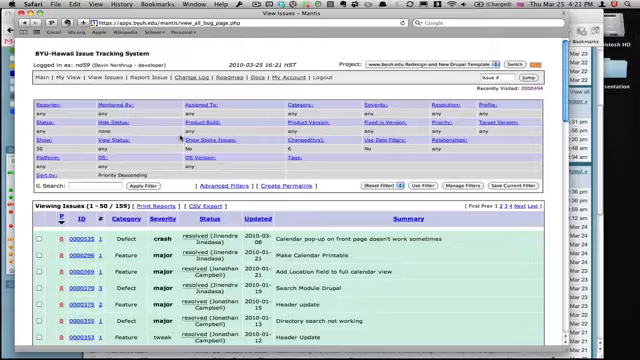
Browse the View Issues list and filter it to assigned issues
scroll(down, 3)
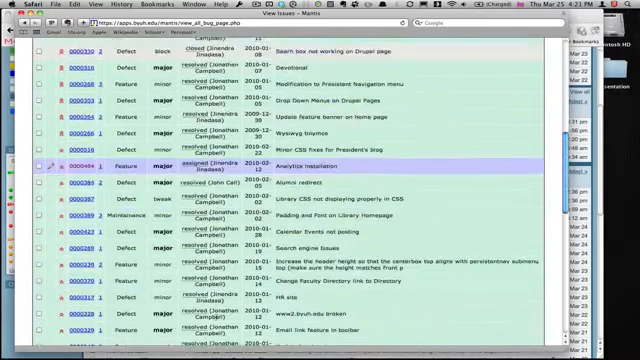
scroll(down, 3)
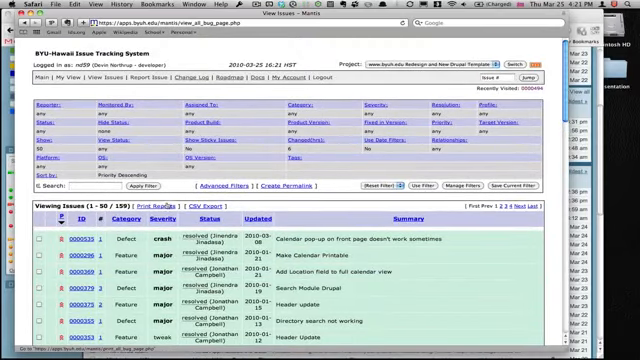
scroll(down, 3)
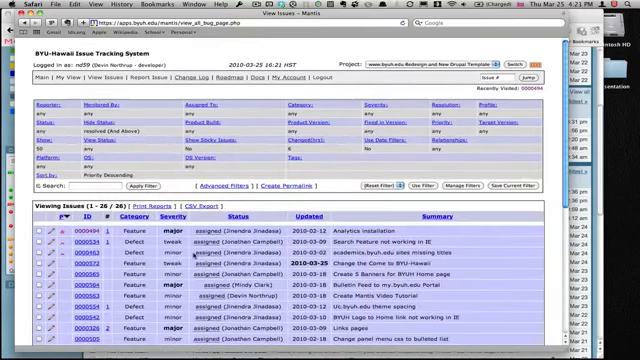
scroll(down, 3)
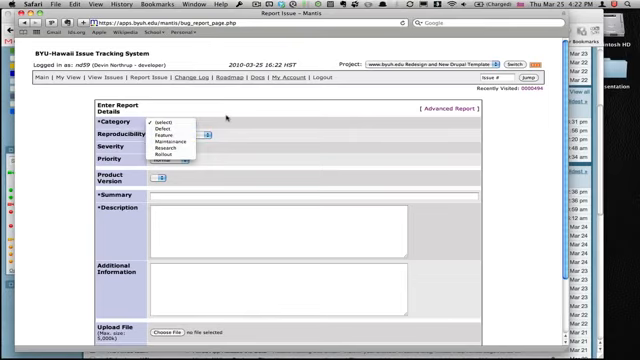
mouse_move(164, 132)
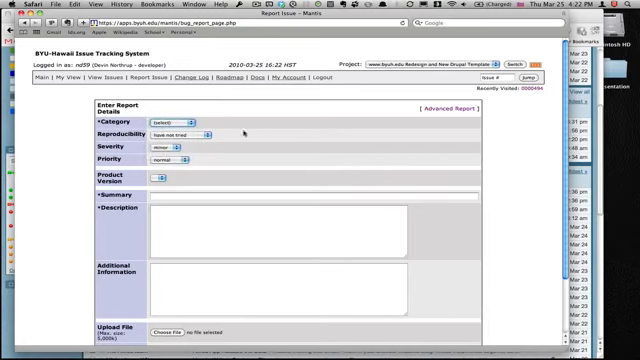
Choose a category on the Report Issue form
scroll(down, 3)
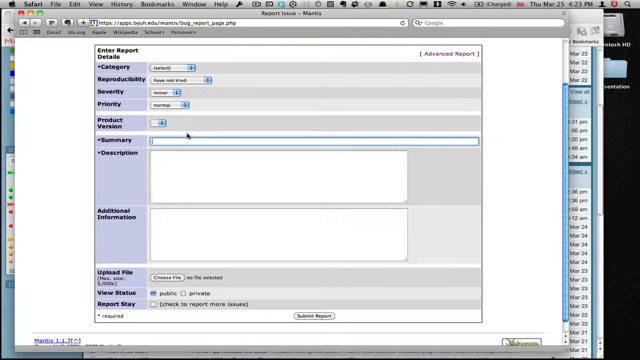
Enter the summary stating the website isn't working in Safari
text(The website)
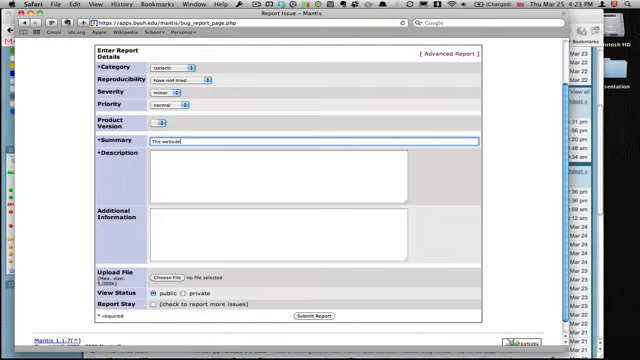
text(isn't working)
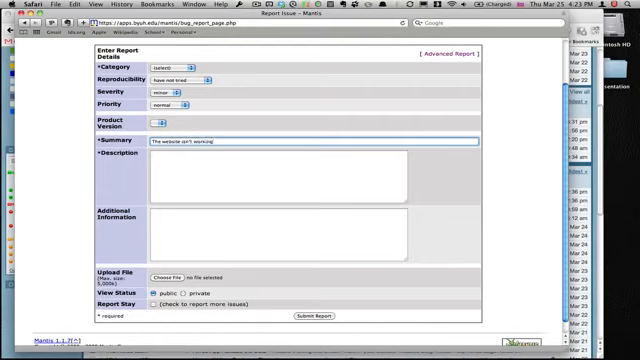
text(in Safari)
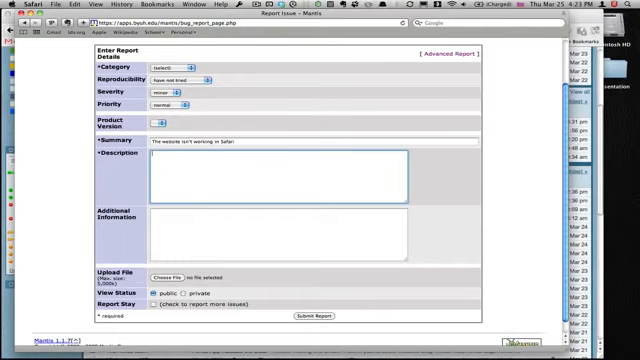
Describe opening byuh.edu in Safari and seeing flashing lights and dancing gummy bears instead of the webpage
text(Whenever I d)
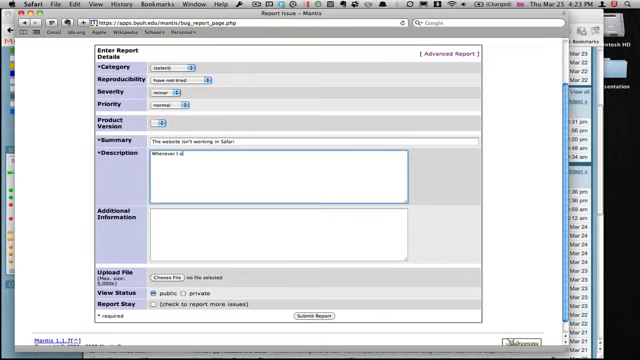
text(open Safari, and browse the w)
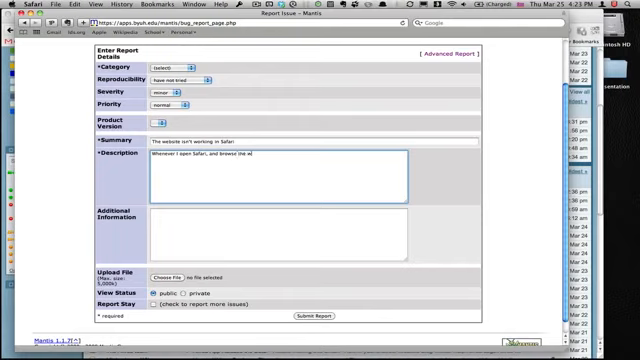
text(byuh.edu)
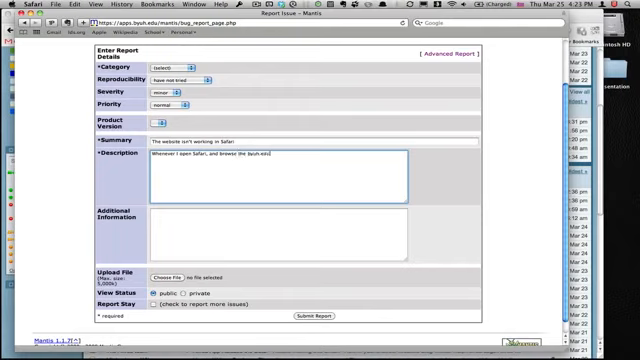
text(webpage.)
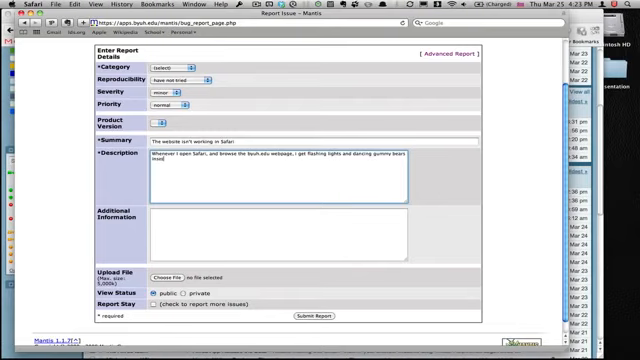
text(instead of the w)
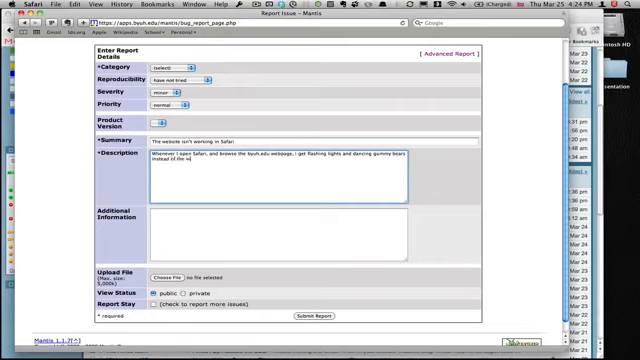
text(webpage.)
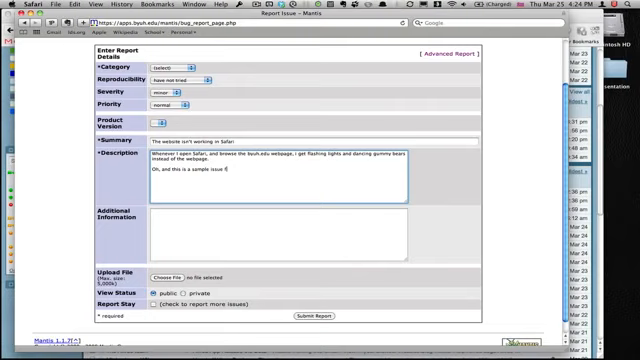
text(for my training video.)
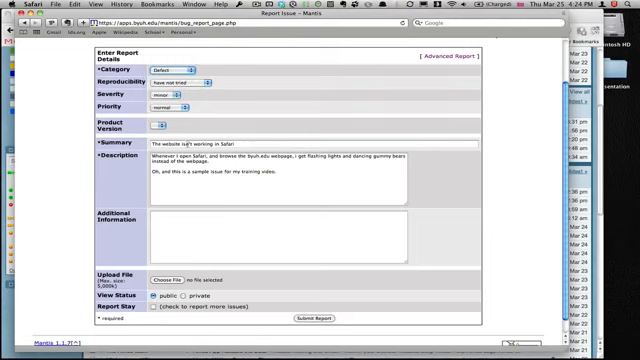
scroll(down, 3)
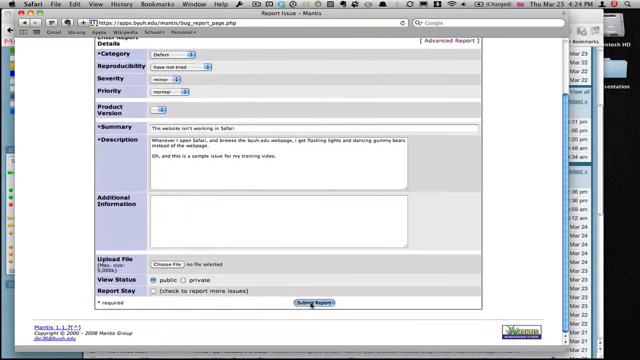
Submit the Safari issue report and view issue 0000074 in the issue list
click(308, 304)
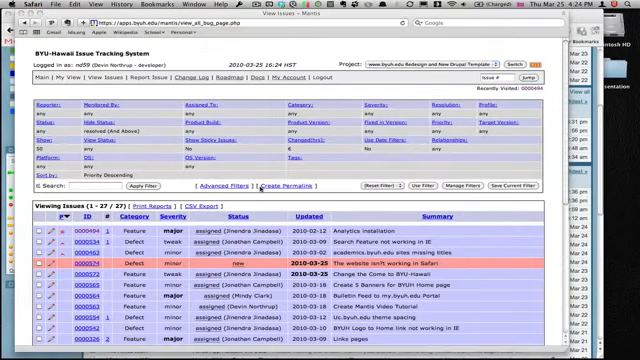
scroll(down, 3)
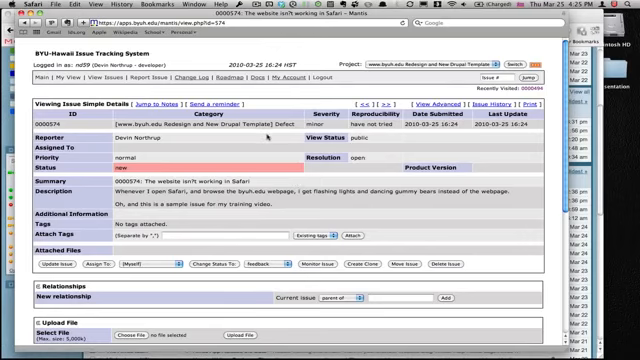
Upload an image file as an attachment to the Safari issue
scroll(down, 3)
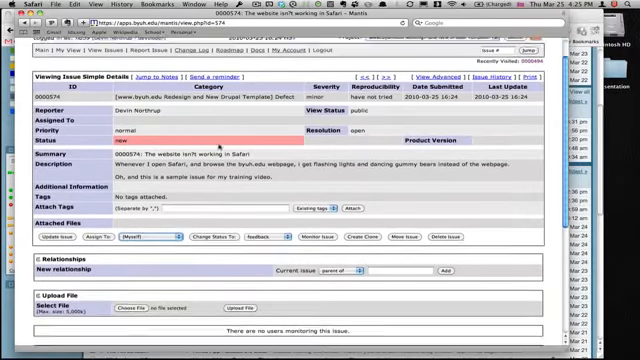
scroll(down, 3)
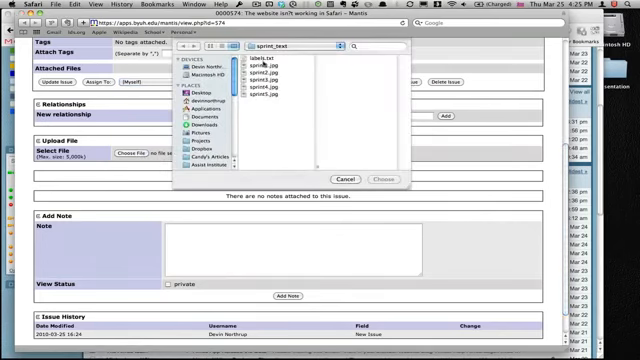
click(262, 76)
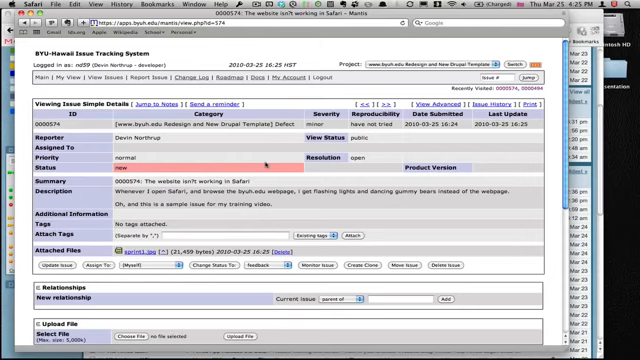
mouse_move(248, 200)
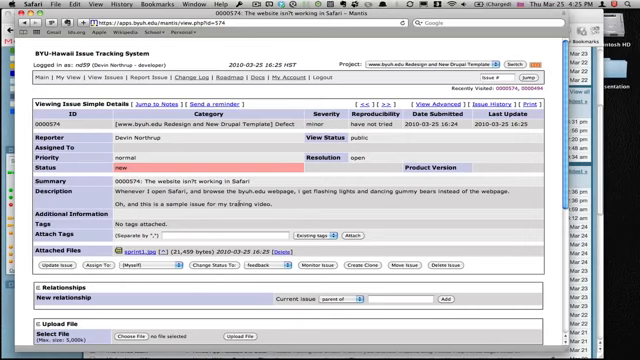
Add a note saying dancing gummy bears still appear onscreen
scroll(down, 3)
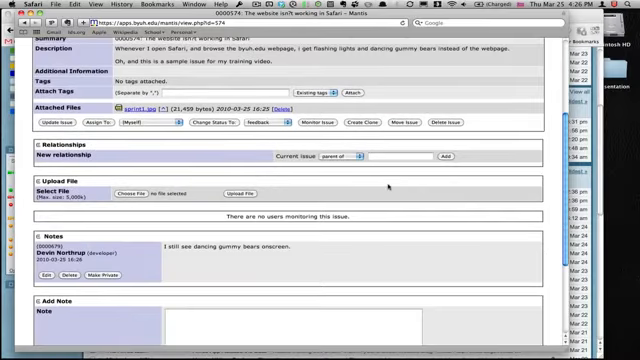
scroll(down, 3)
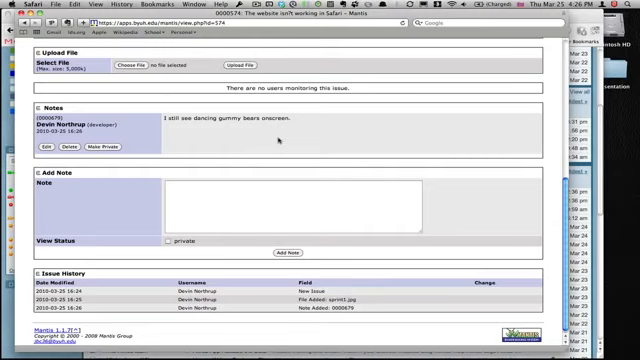
mouse_move(272, 140)
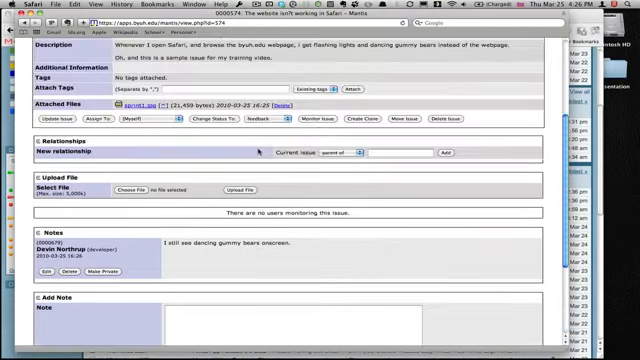
scroll(down, 3)
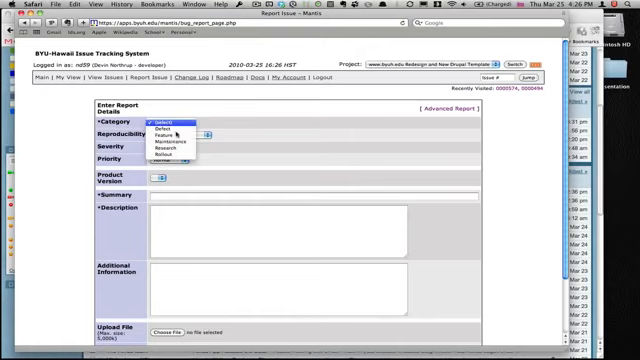
mouse_move(170, 132)
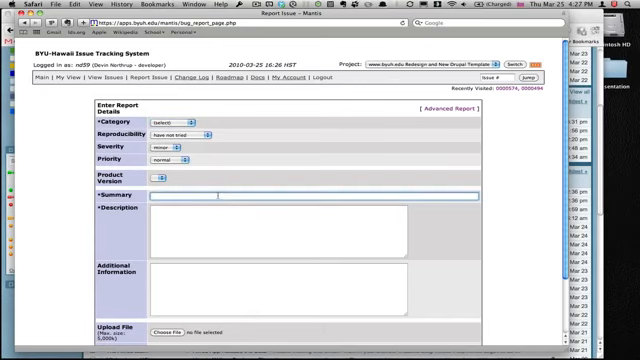
Scroll through the blank Report Issue form
scroll(down, 3)
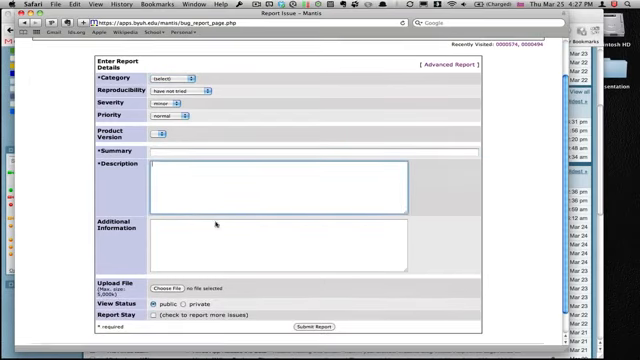
scroll(down, 3)
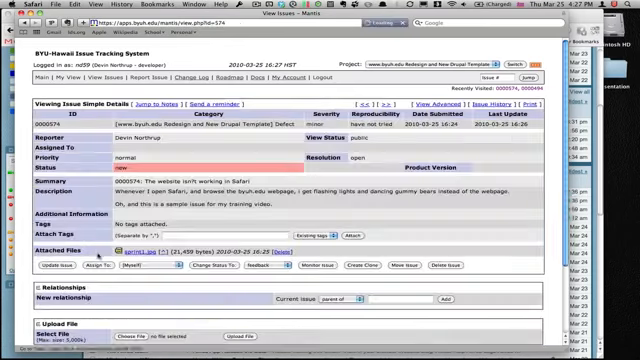
Review issue 0000074's attached file, gummy-bear note and history
scroll(down, 3)
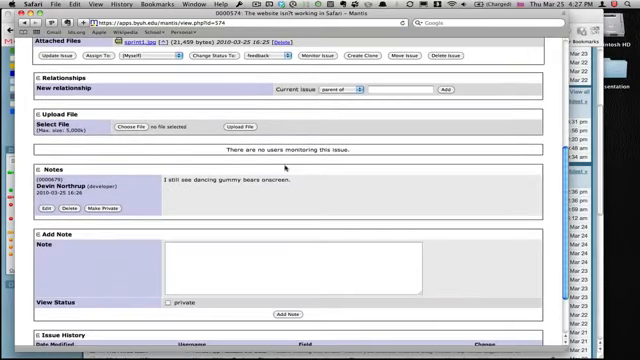
click(238, 270)
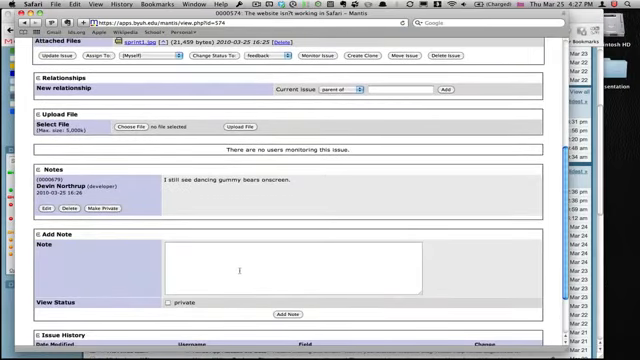
scroll(down, 3)
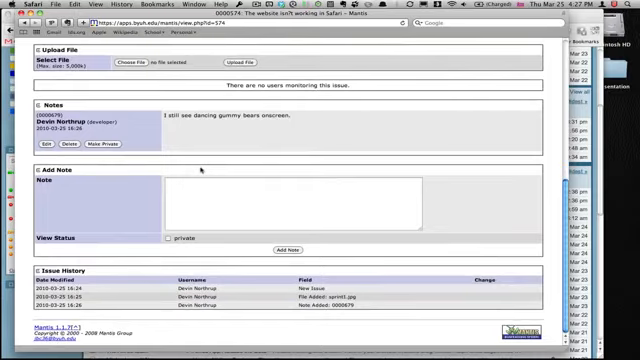